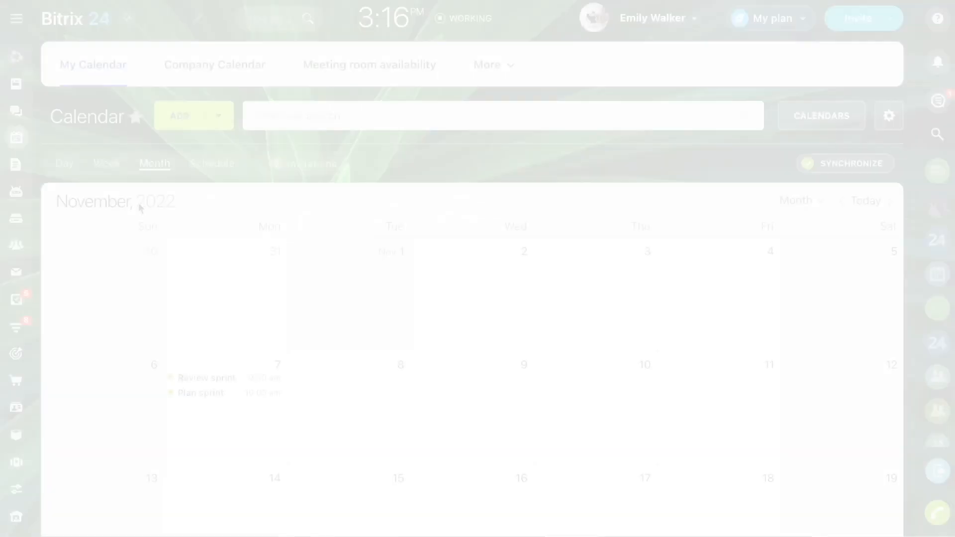
- In Week view, drag Review sprint around and back to Monday 9 am, then move Daily meeting to 9:40
click(106, 163)
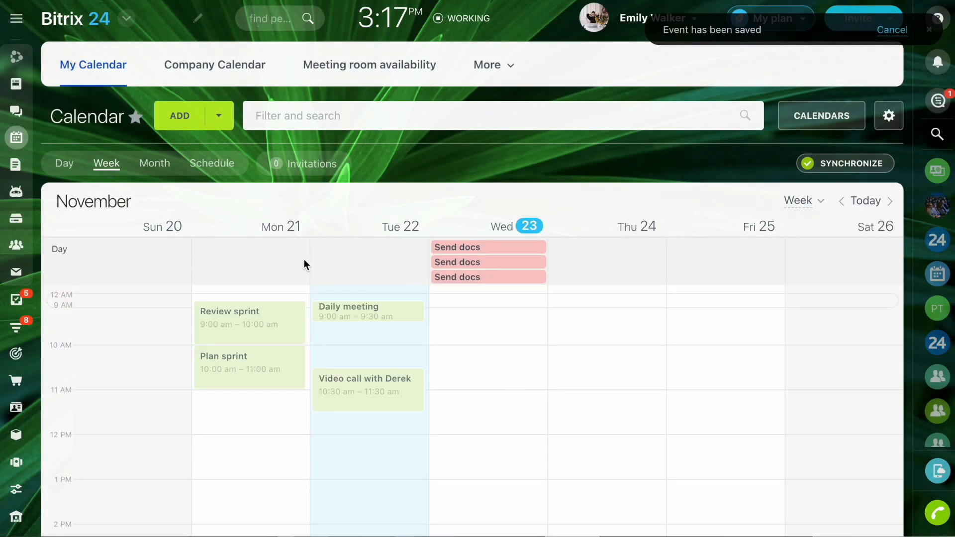
drag(249, 322, 361, 366)
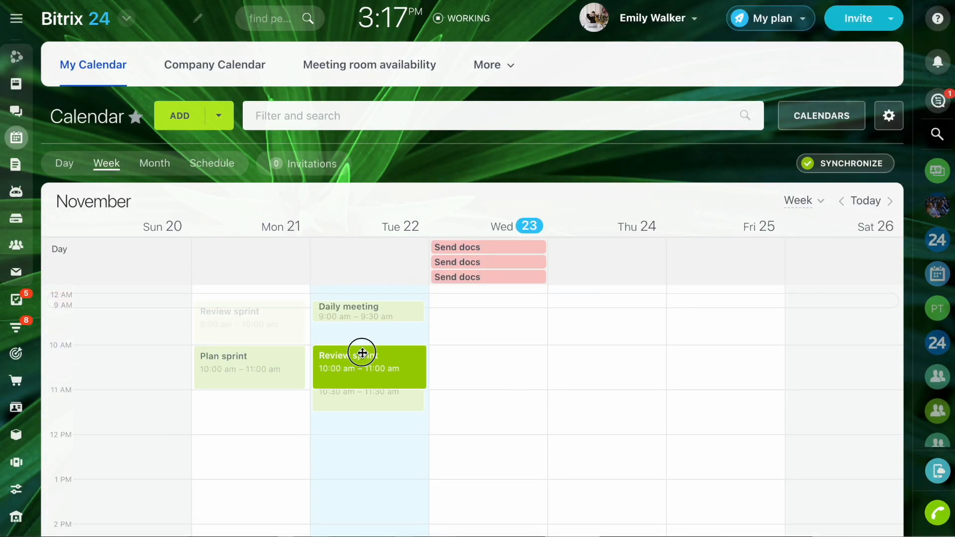
drag(361, 355, 365, 339)
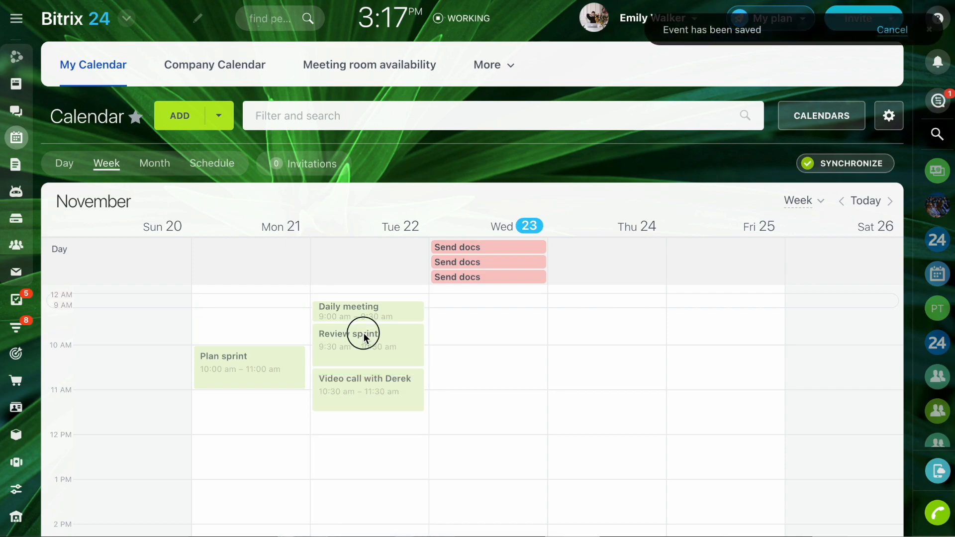
drag(365, 338, 250, 316)
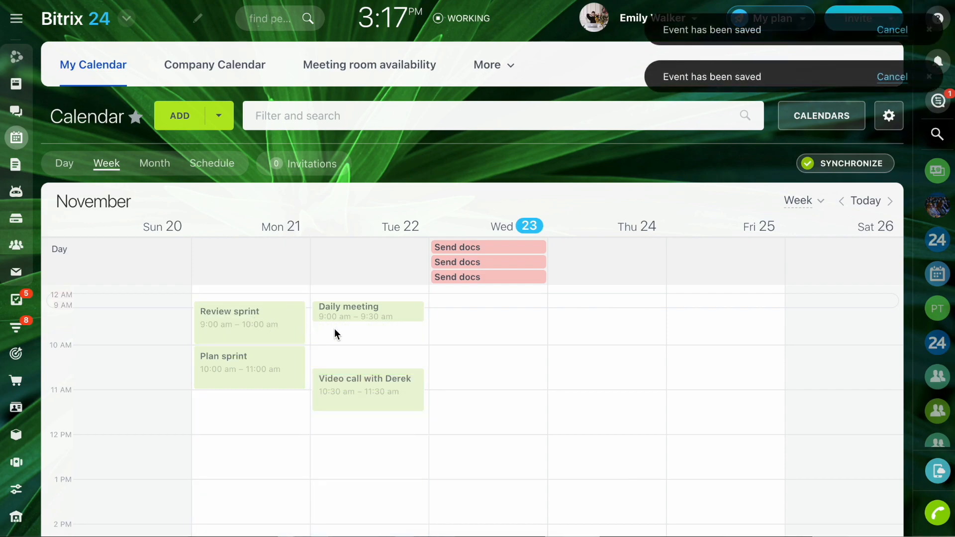
drag(366, 313, 388, 340)
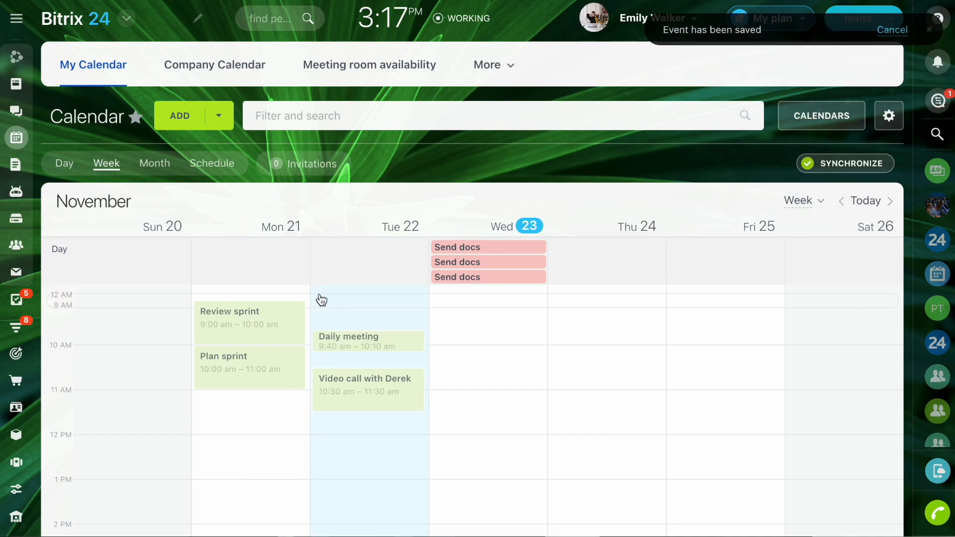
- Switch the calendar to Month view
click(154, 163)
text(Video call with)
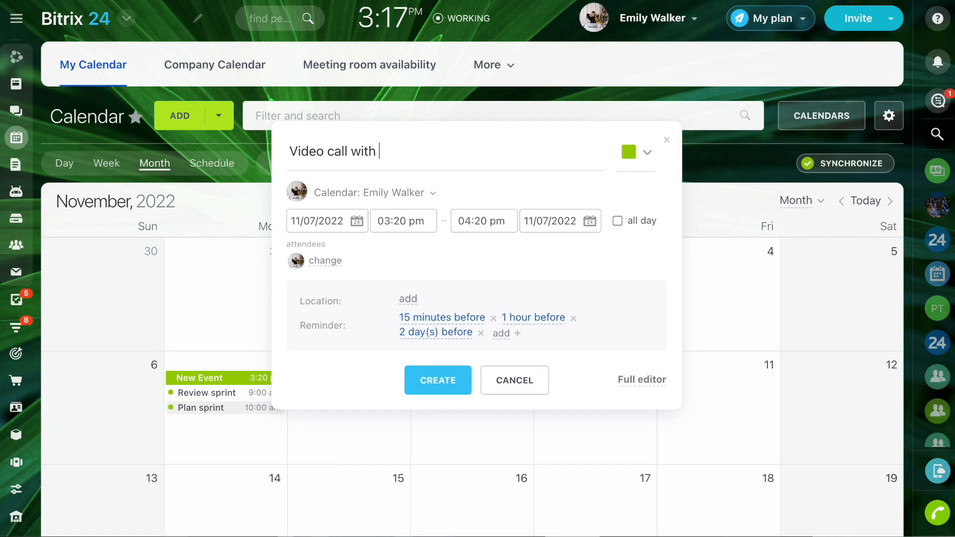
- Create 'Video call with Peter' on November 7 starting at 11:00 am
text(Peter)
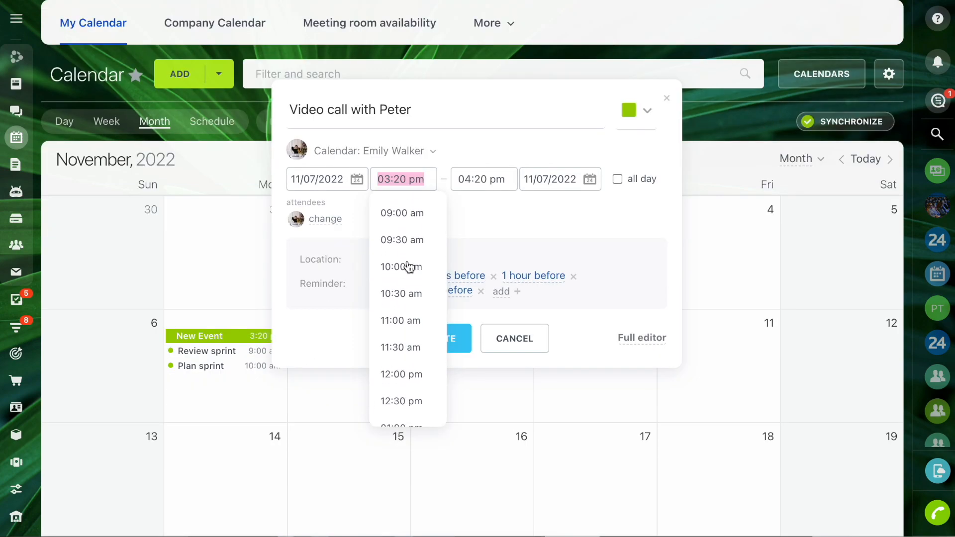
click(398, 320)
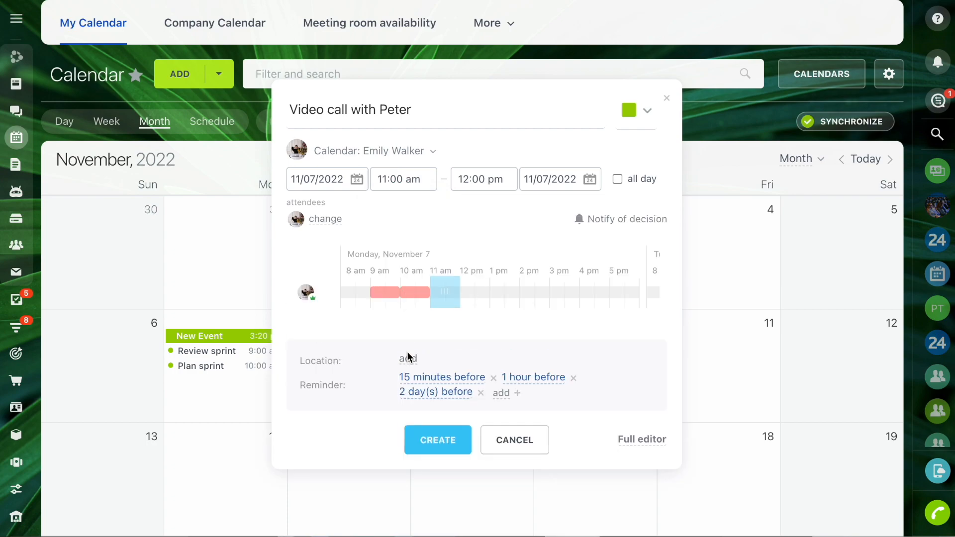
click(438, 440)
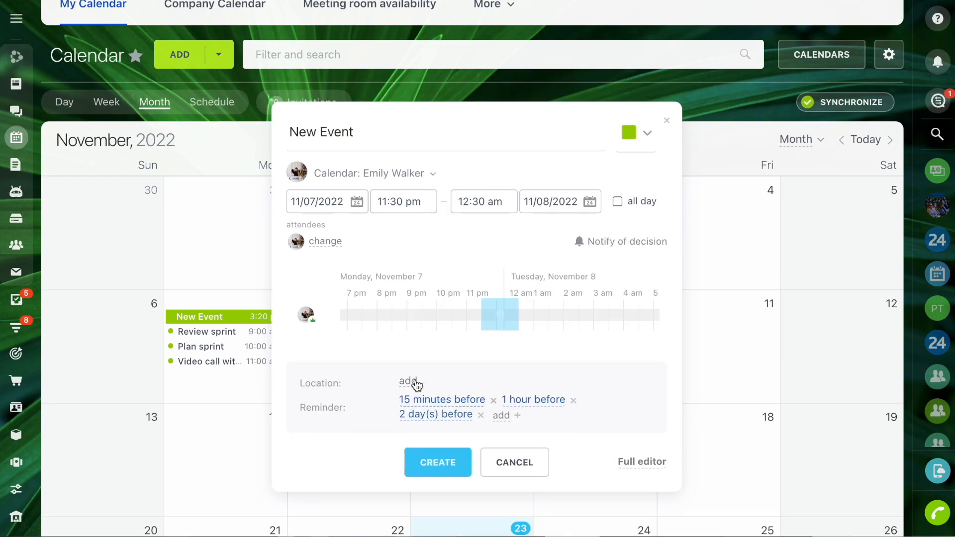
- Set the event to end at 1:30 am and title it Conference
click(484, 201)
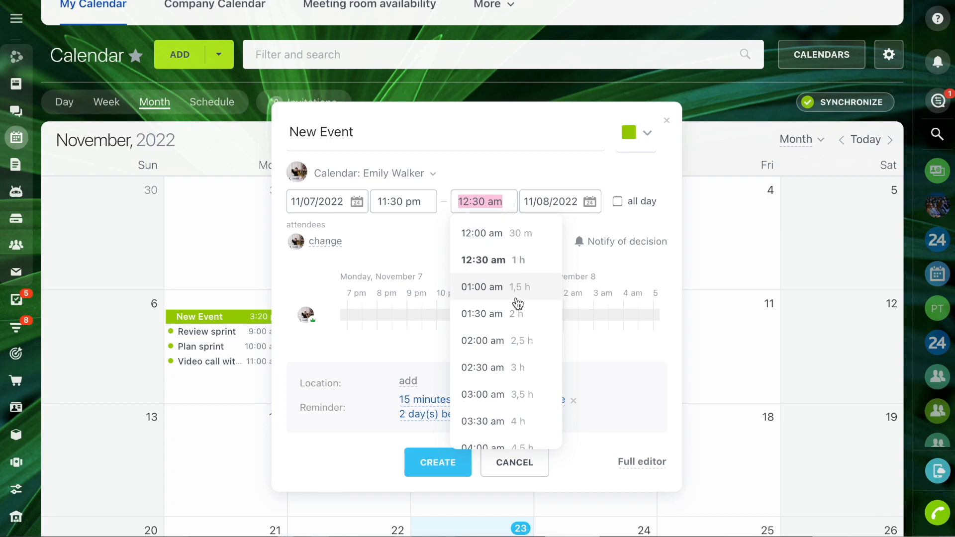
mouse_move(507, 320)
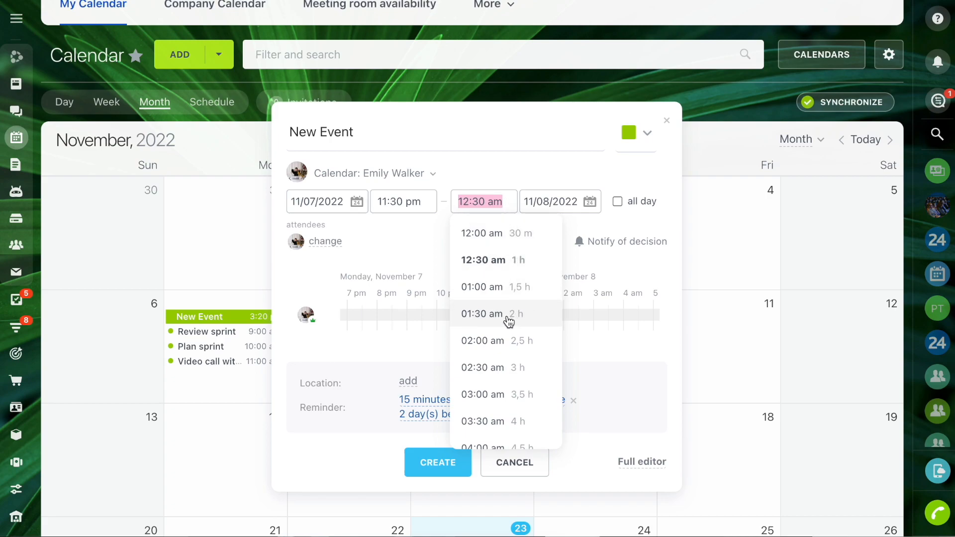
click(482, 314)
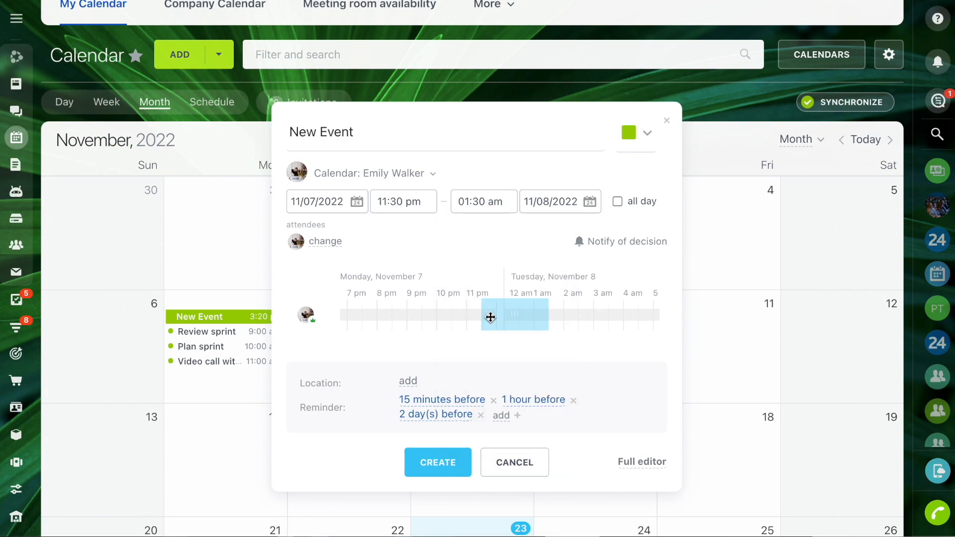
text(ce)
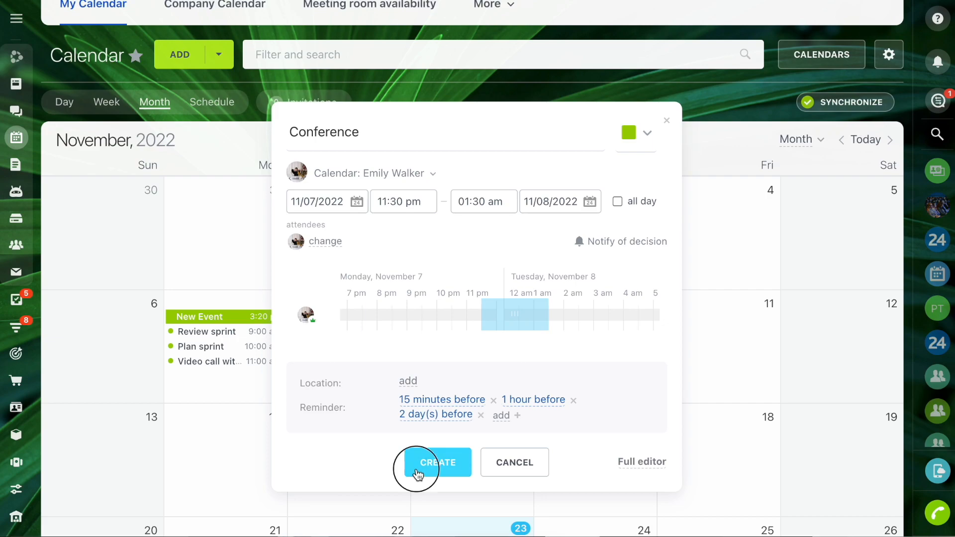
- Save the Conference event and bring up its full details page
click(438, 463)
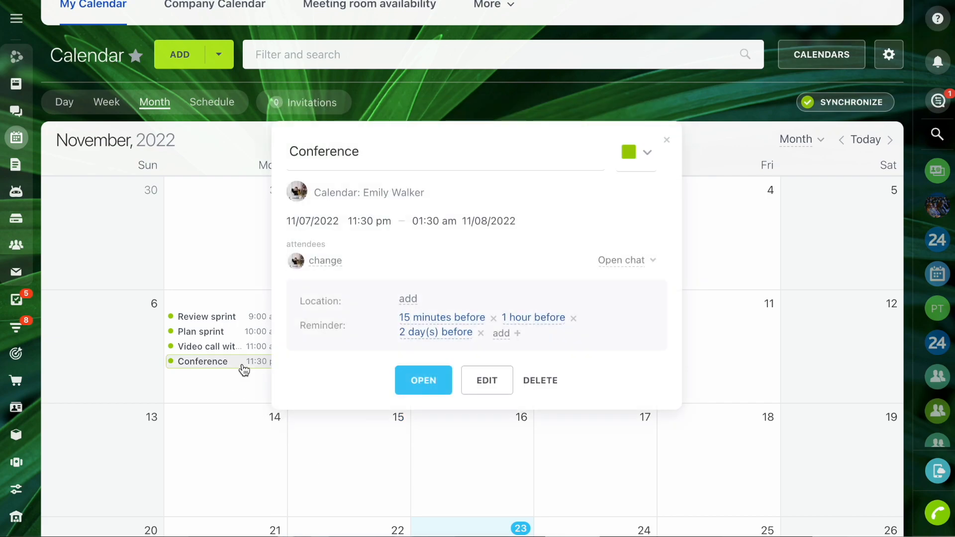
mouse_move(513, 320)
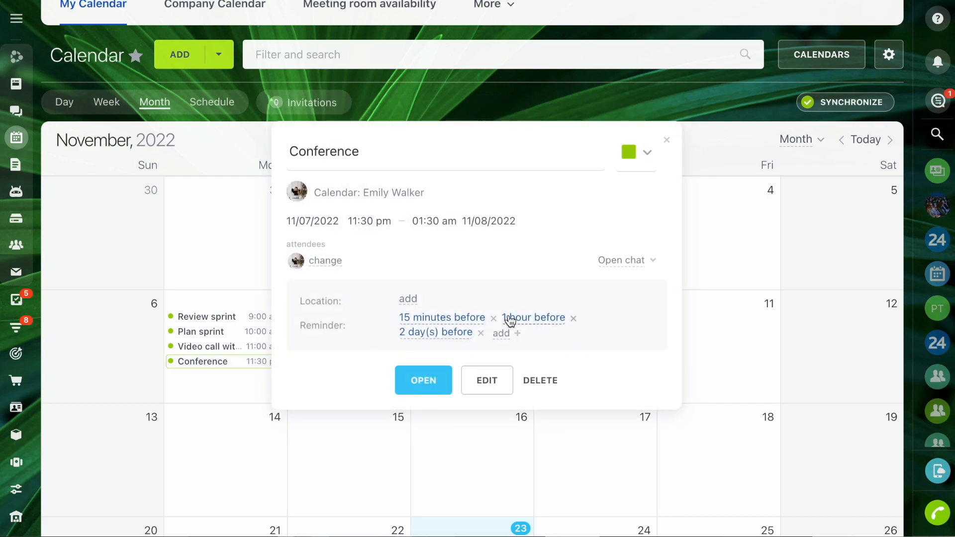
click(424, 380)
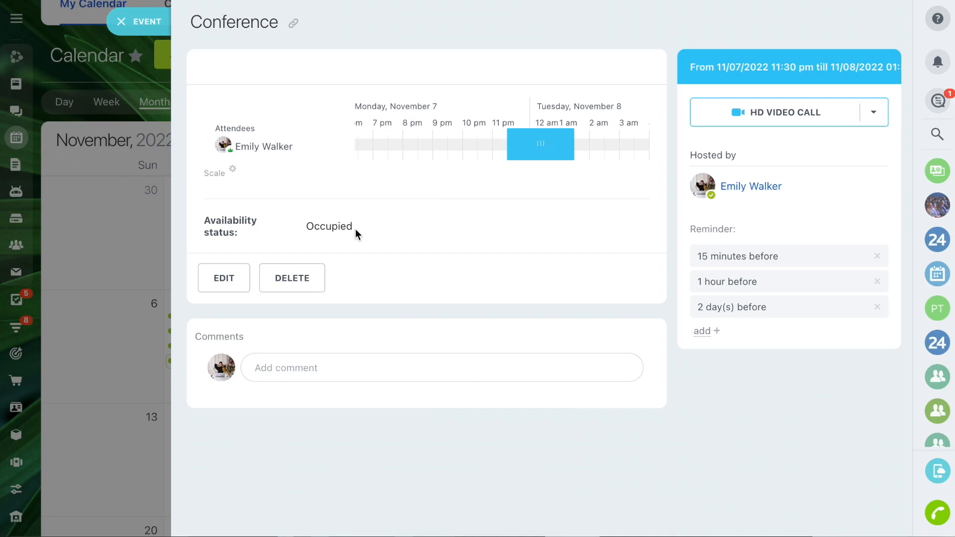
- Edit the Conference, drag its timeline slot to 11 pm–1 am, and save
click(224, 278)
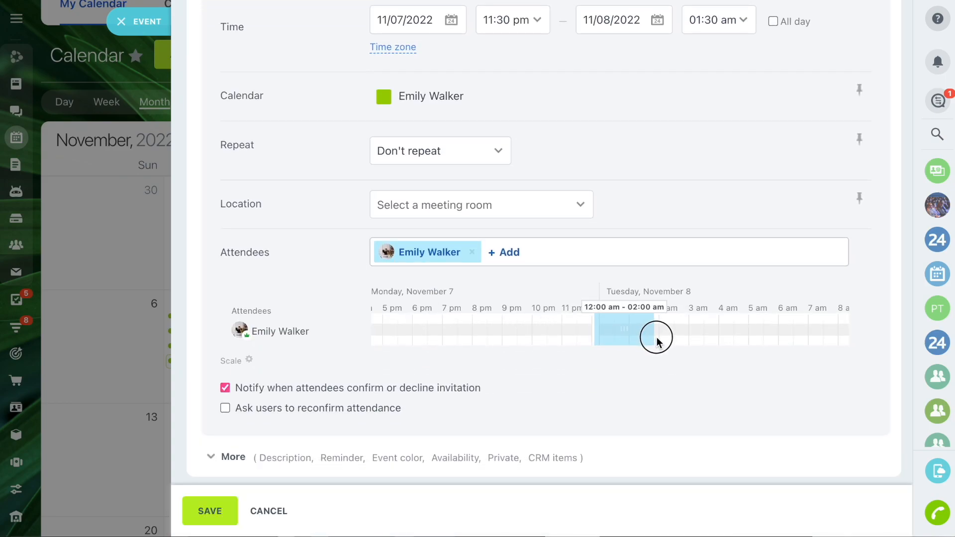
drag(657, 339, 645, 340)
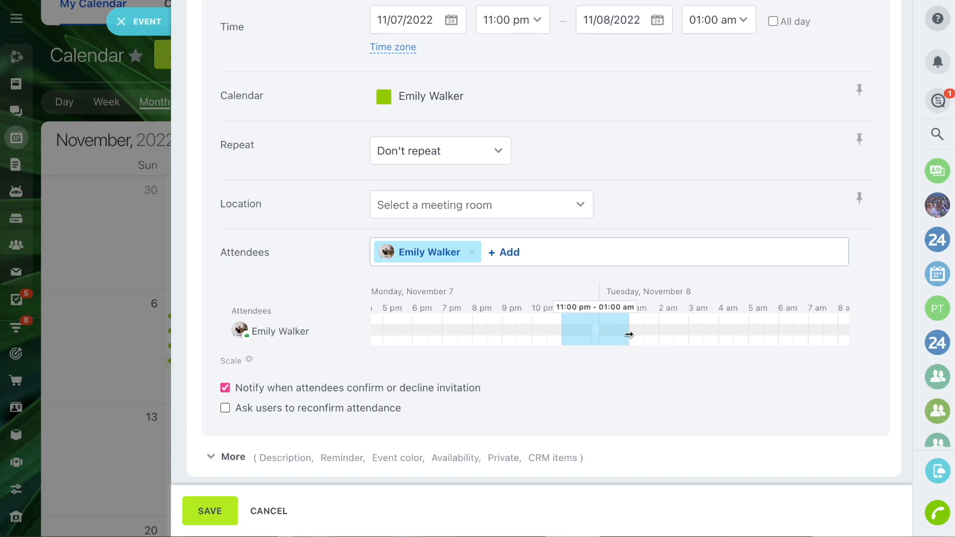
drag(629, 335, 675, 334)
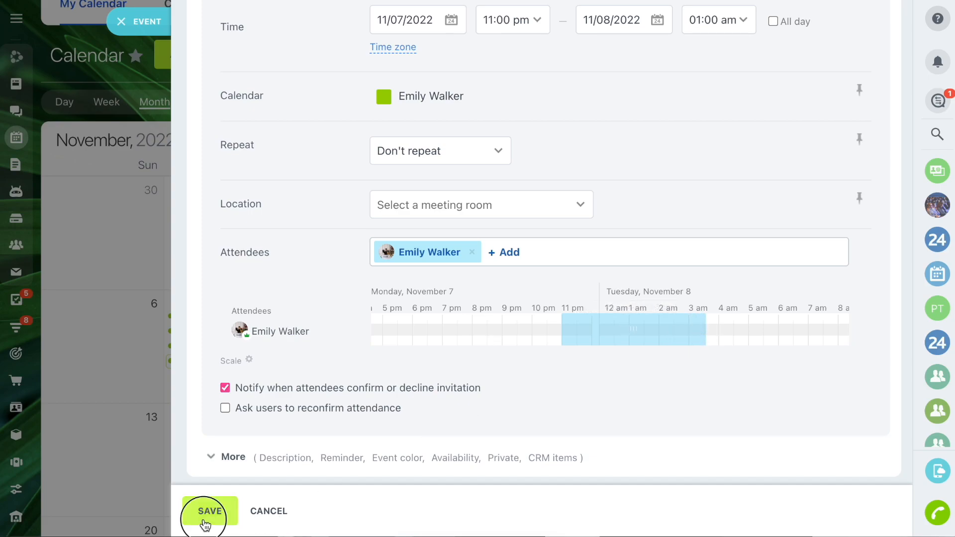
click(208, 511)
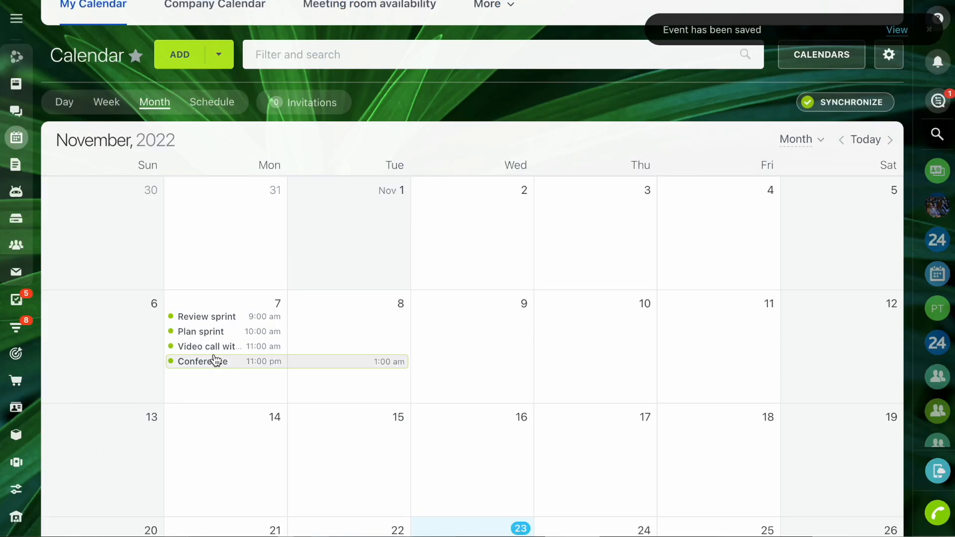
- Reopen the saved Conference event's edit form from its preview
click(203, 362)
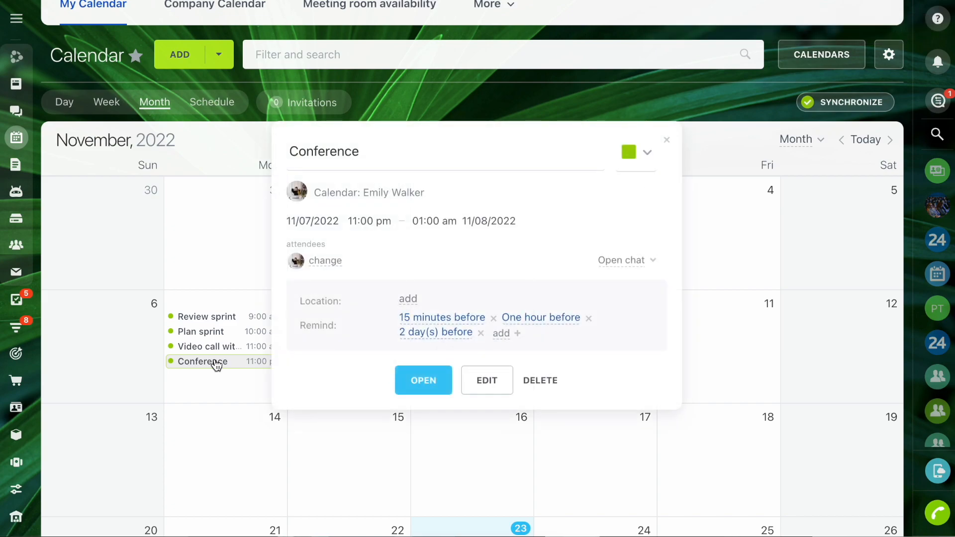
click(487, 381)
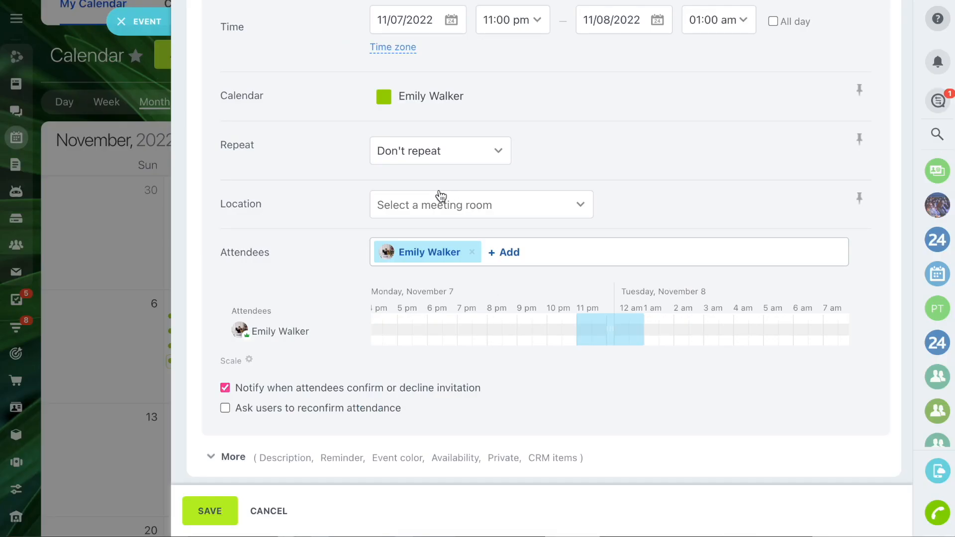
click(482, 205)
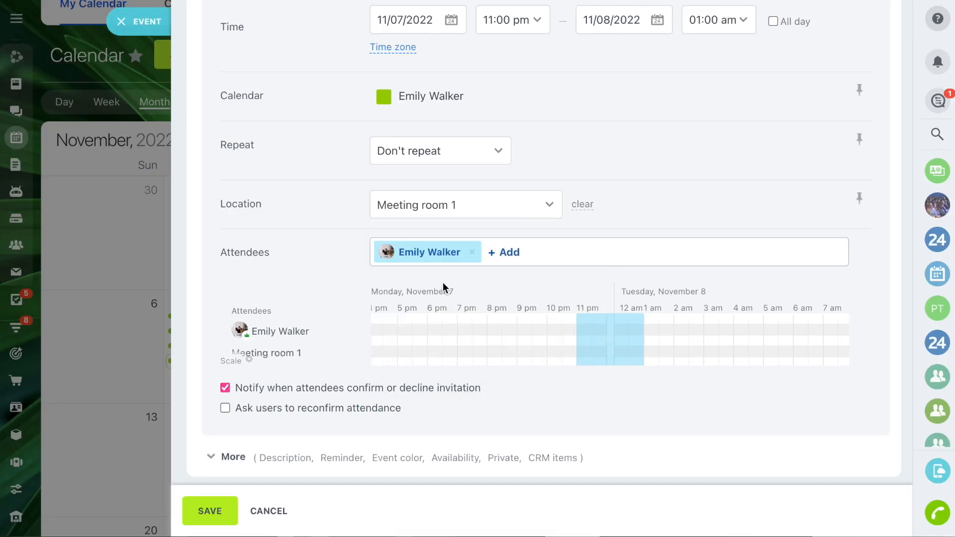
click(583, 204)
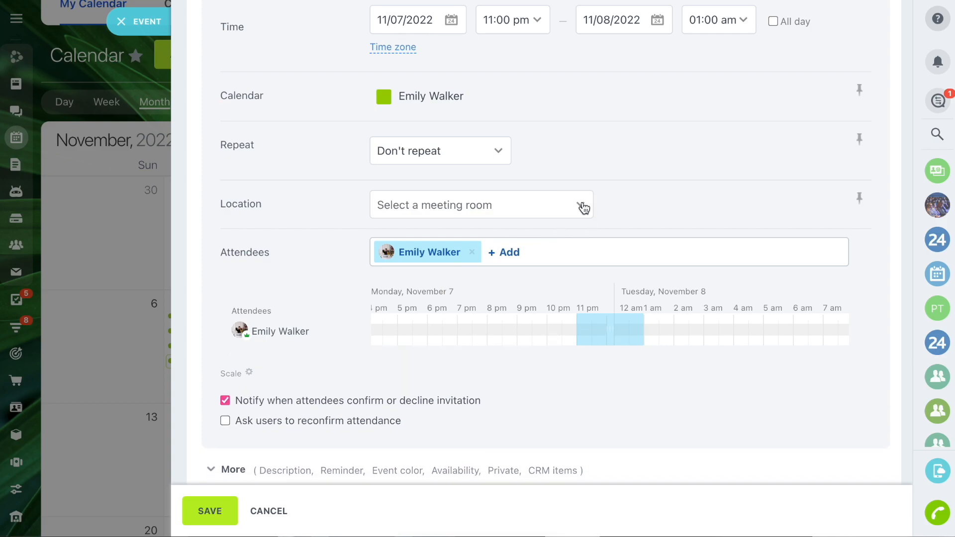